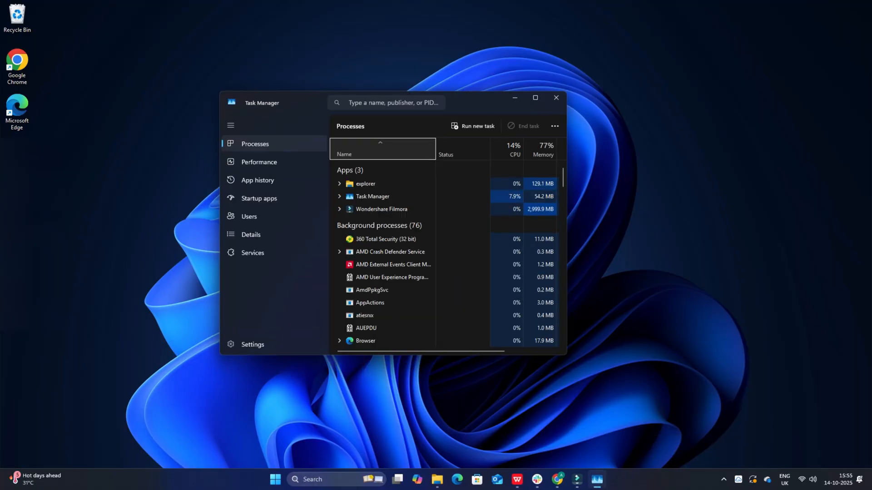
# Launch Control Panel from the Start menu search to reach Power Options
pyautogui.rightClick(372, 221)
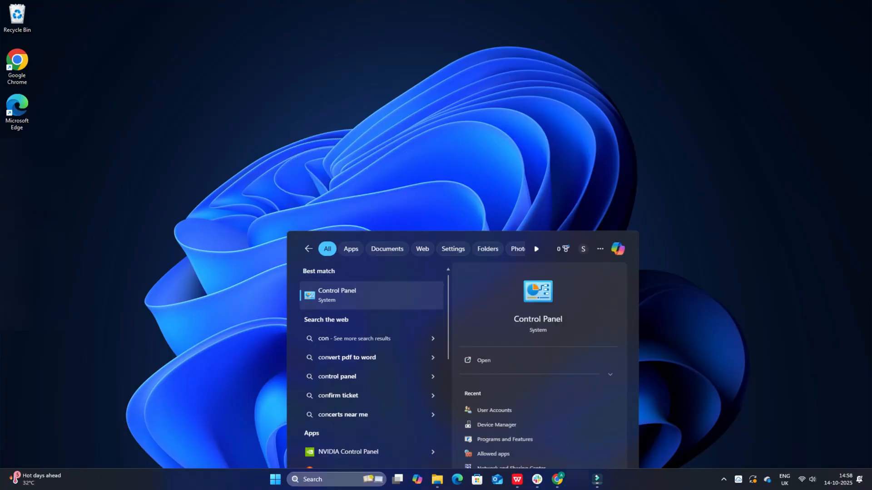
pyautogui.click(337, 295)
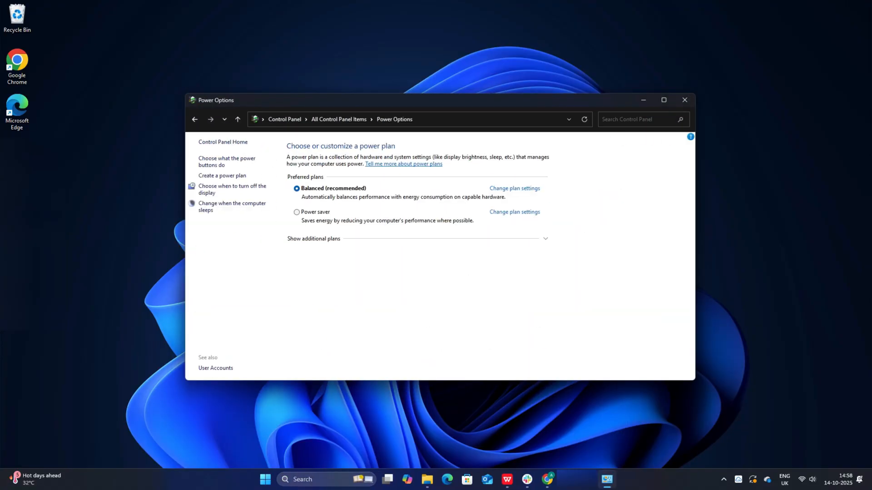